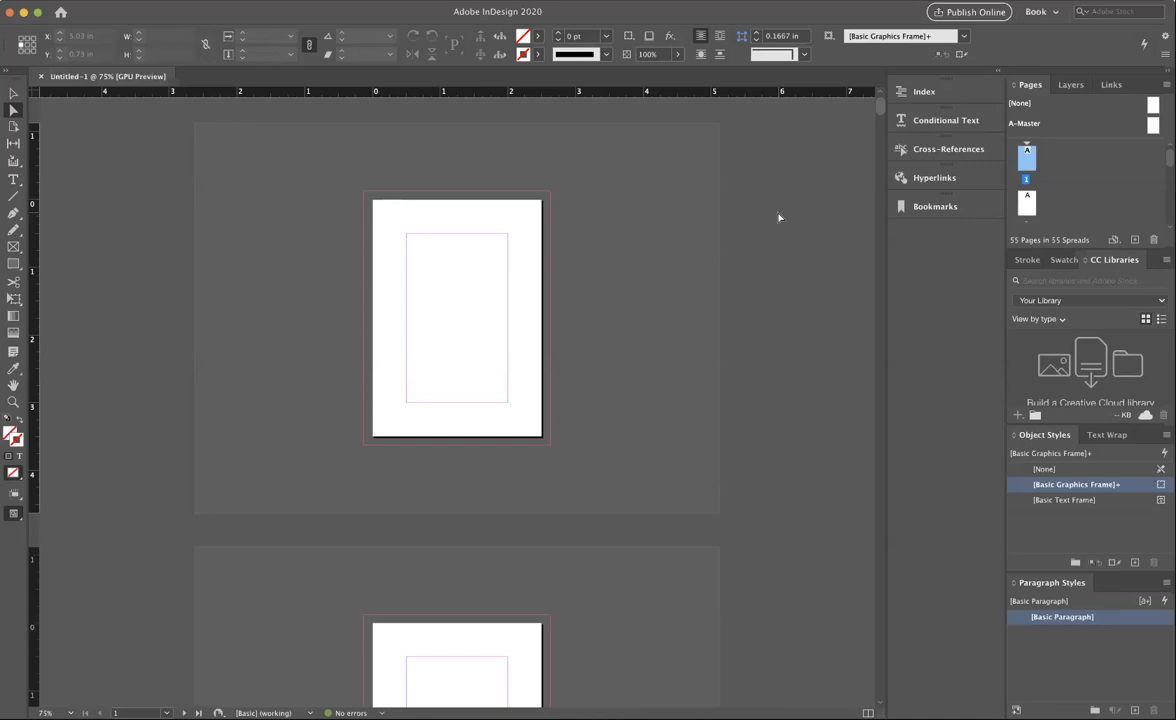
{"action": "mouse_move", "coordinate": [754, 220]}
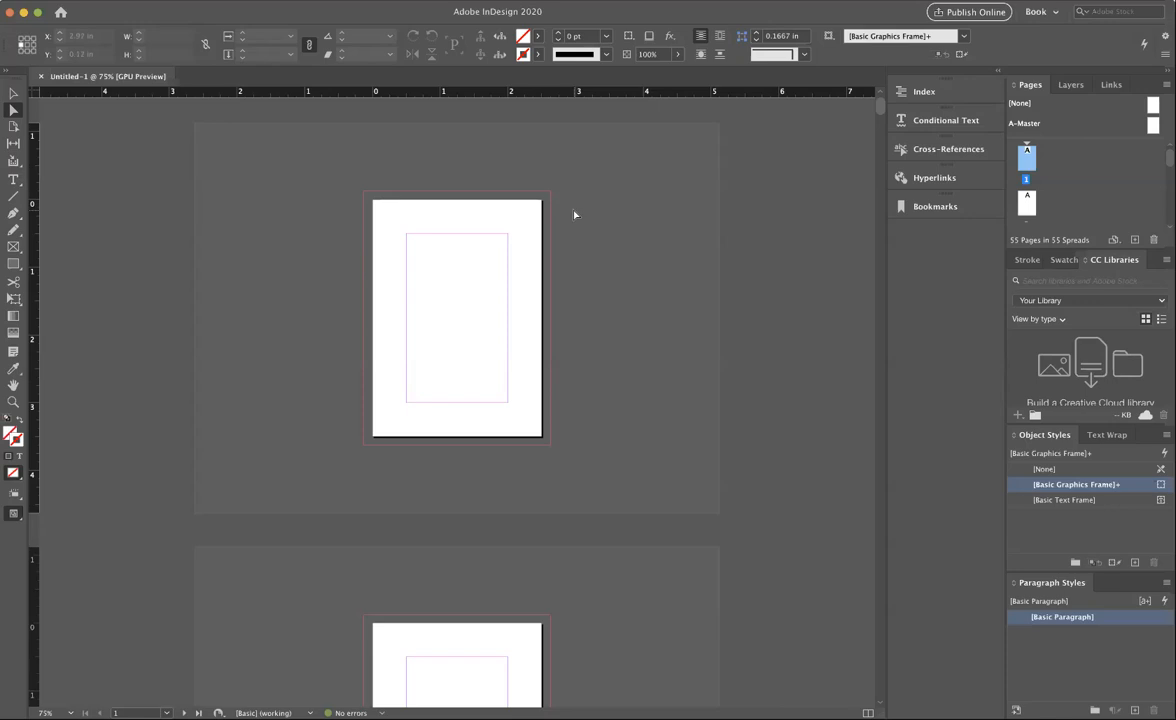
{"action": "mouse_move", "coordinate": [559, 214]}
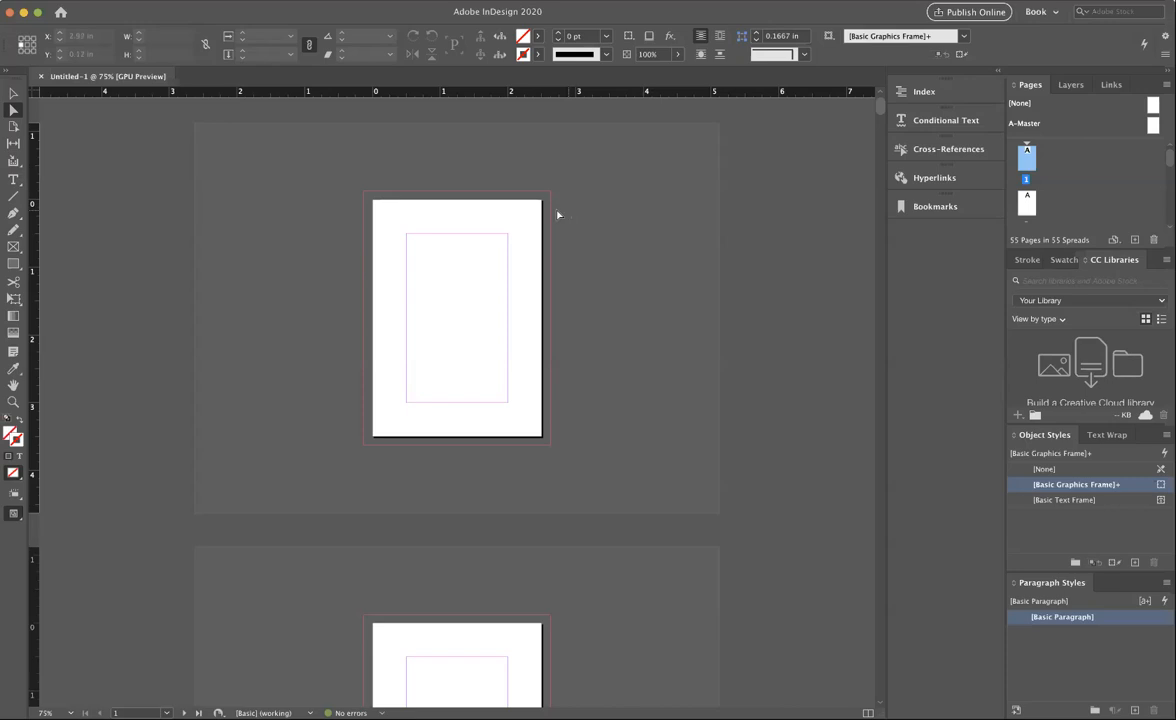
{"action": "mouse_move", "coordinate": [531, 223]}
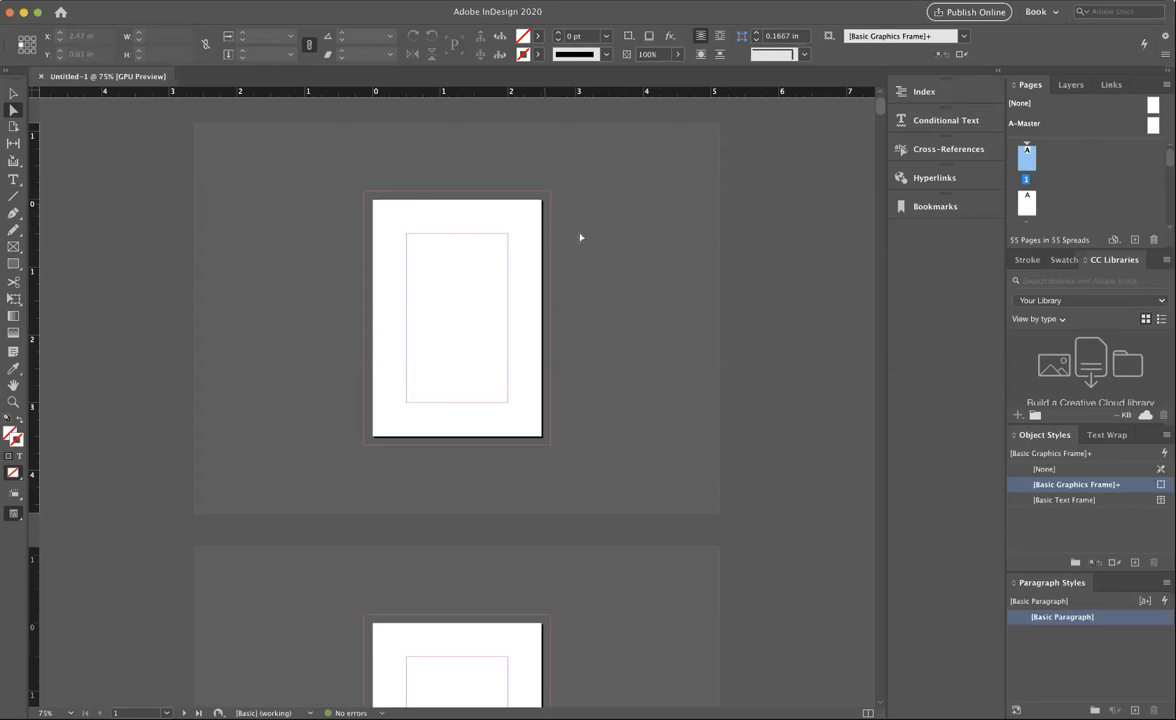
{"action": "mouse_move", "coordinate": [617, 195]}
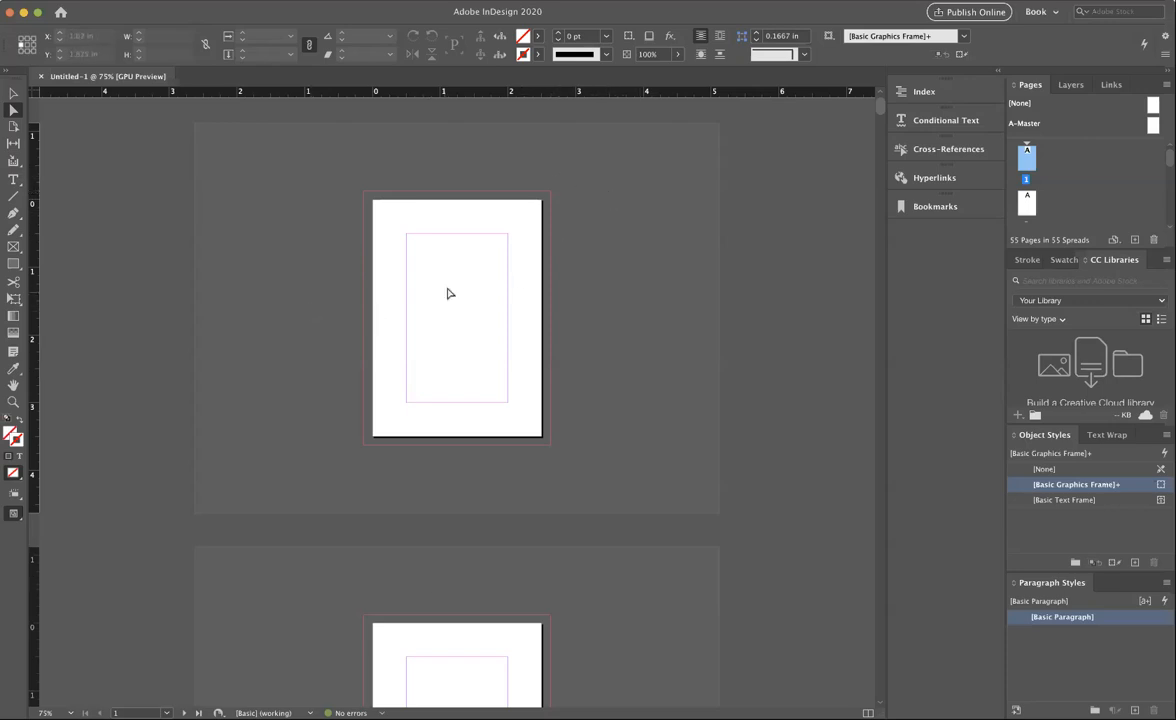
{"action": "mouse_move", "coordinate": [48, 193]}
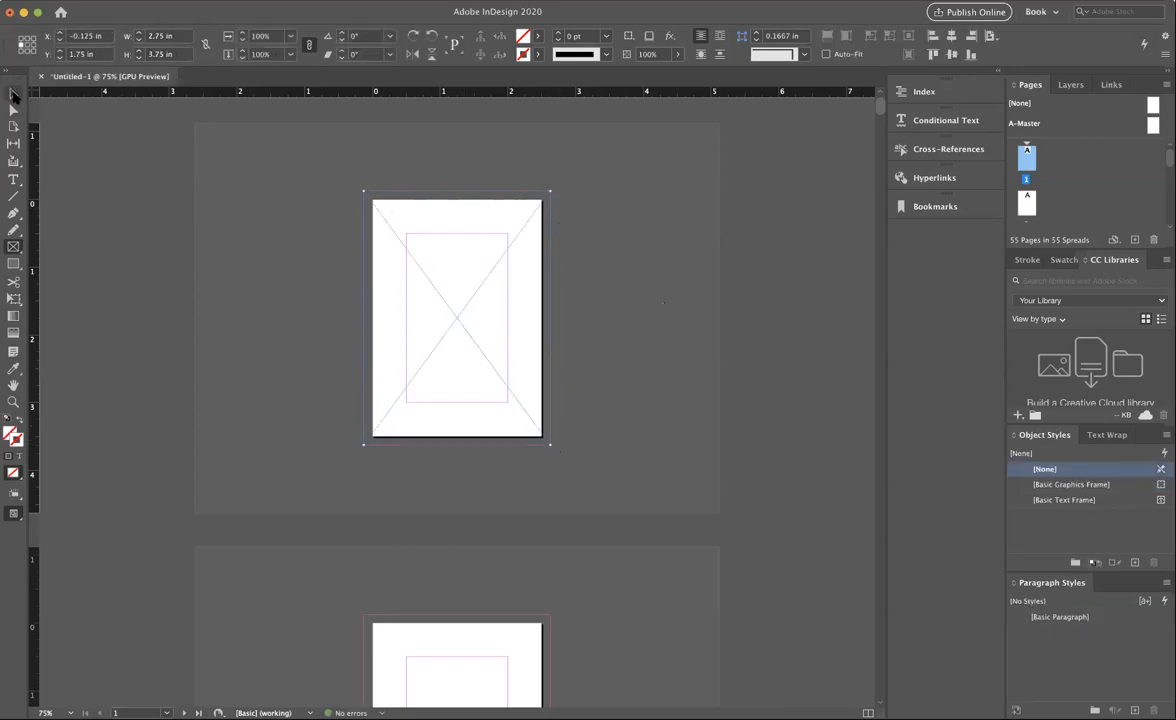
Draw a full-bleed graphics frame on page 1 and deselect it
{"action": "left_click", "coordinate": [456, 318]}
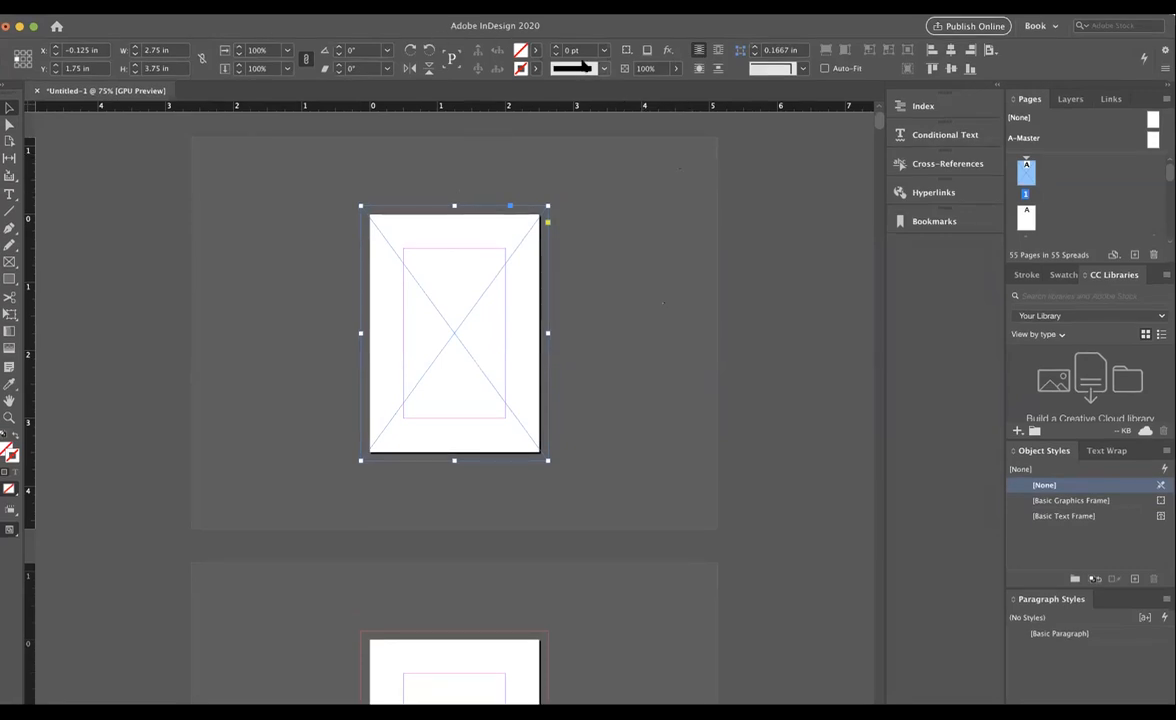
{"action": "left_click", "coordinate": [535, 50]}
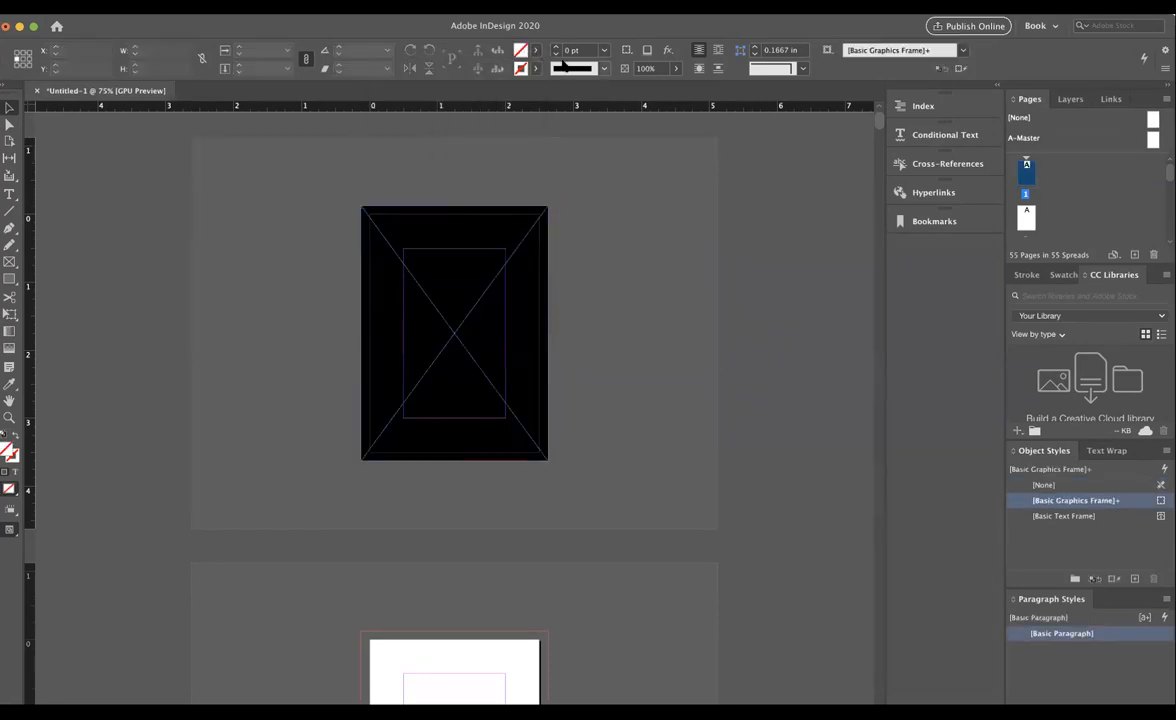
{"action": "left_click", "coordinate": [454, 333]}
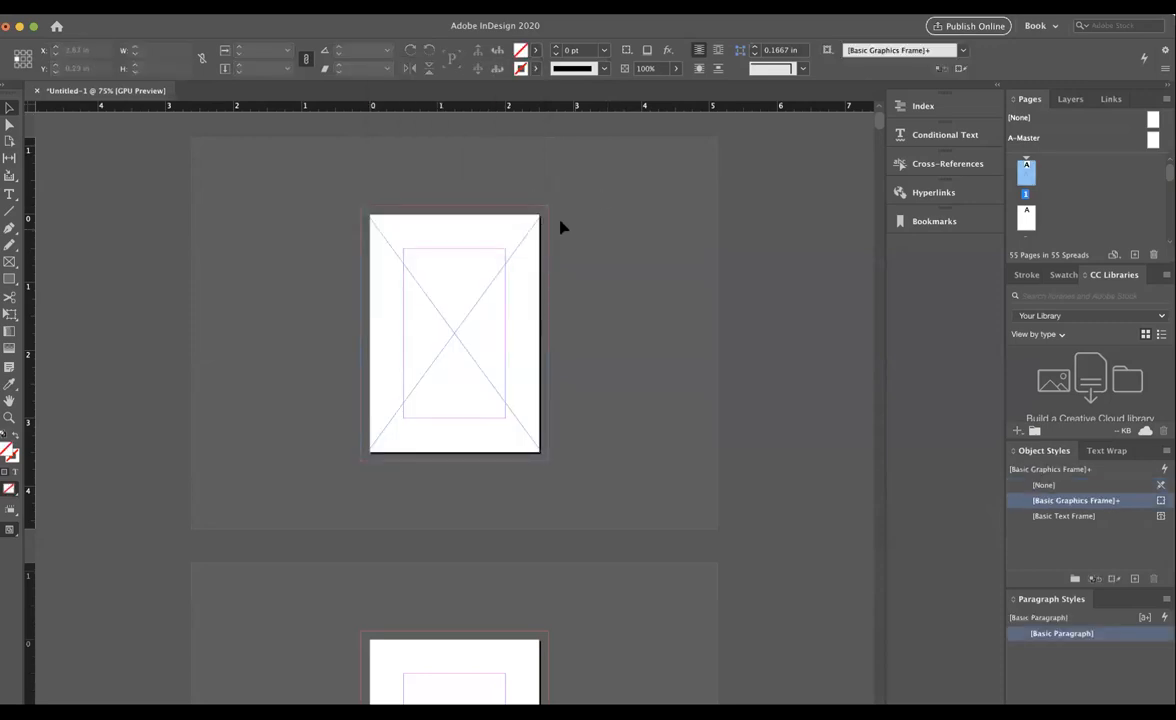
Select the page-sized graphics frame on page 1 with the Selection tool
{"action": "left_click", "coordinate": [454, 332]}
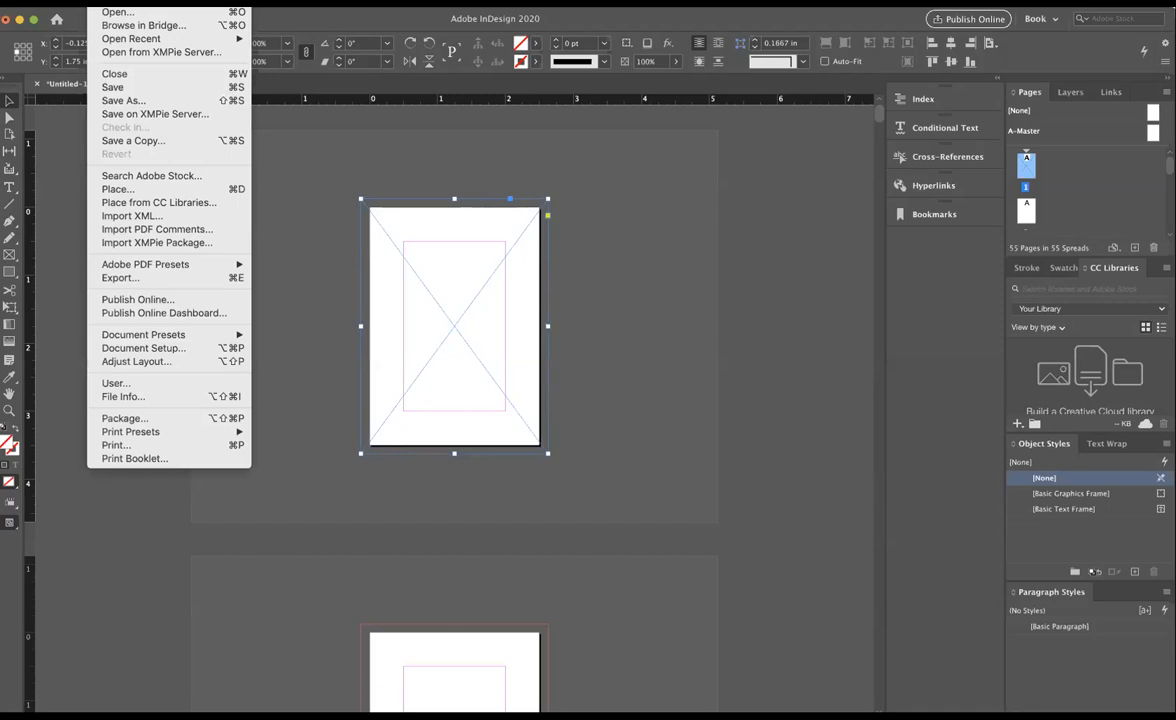
{"action": "mouse_move", "coordinate": [158, 202]}
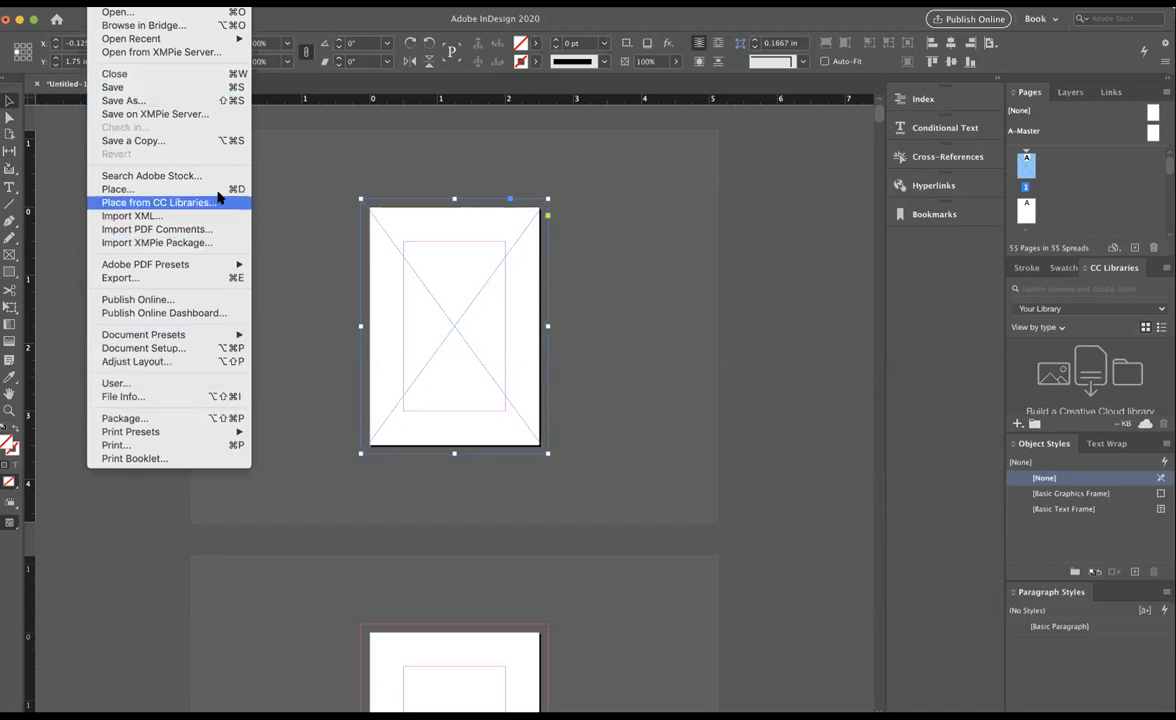
{"action": "mouse_move", "coordinate": [117, 189]}
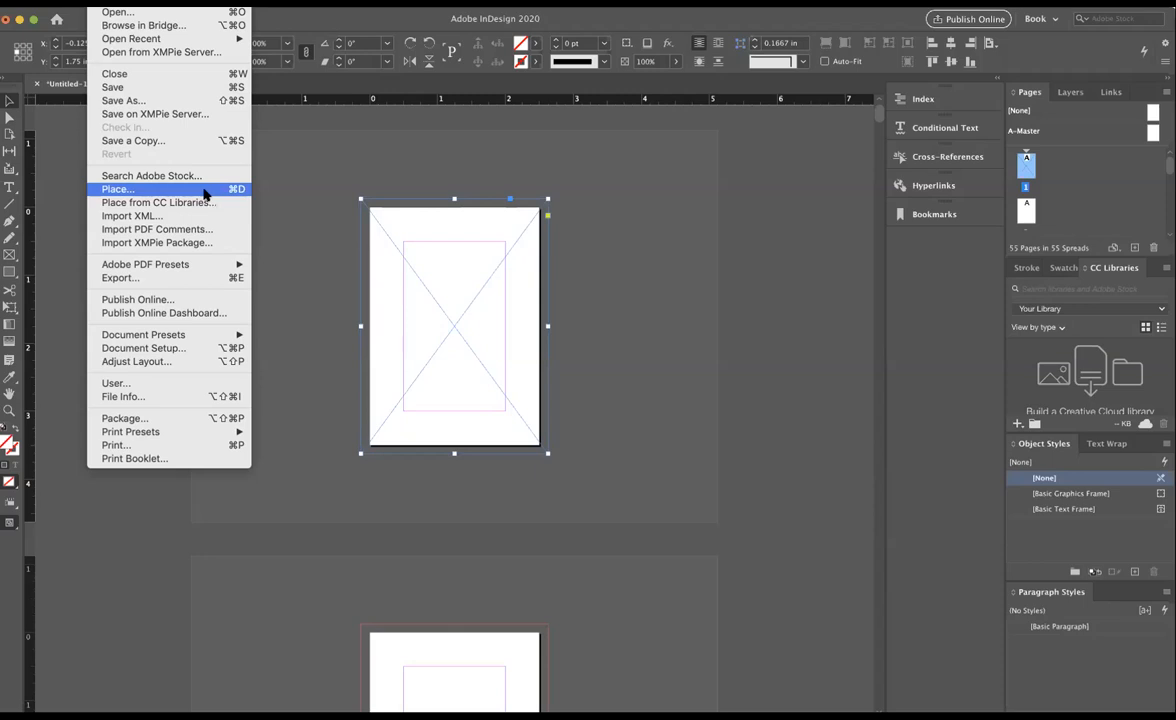
Place the STANDARD playing-cards SVG from Project Resources into the frame
{"action": "left_click", "coordinate": [117, 189]}
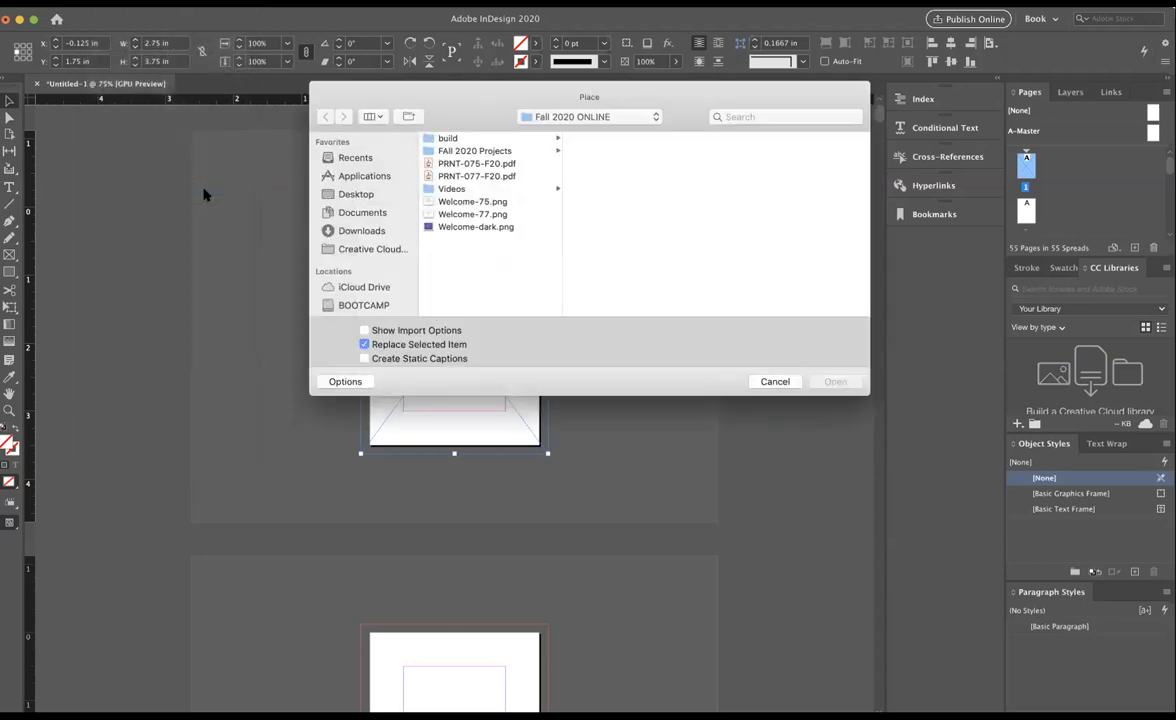
{"action": "mouse_move", "coordinate": [560, 198]}
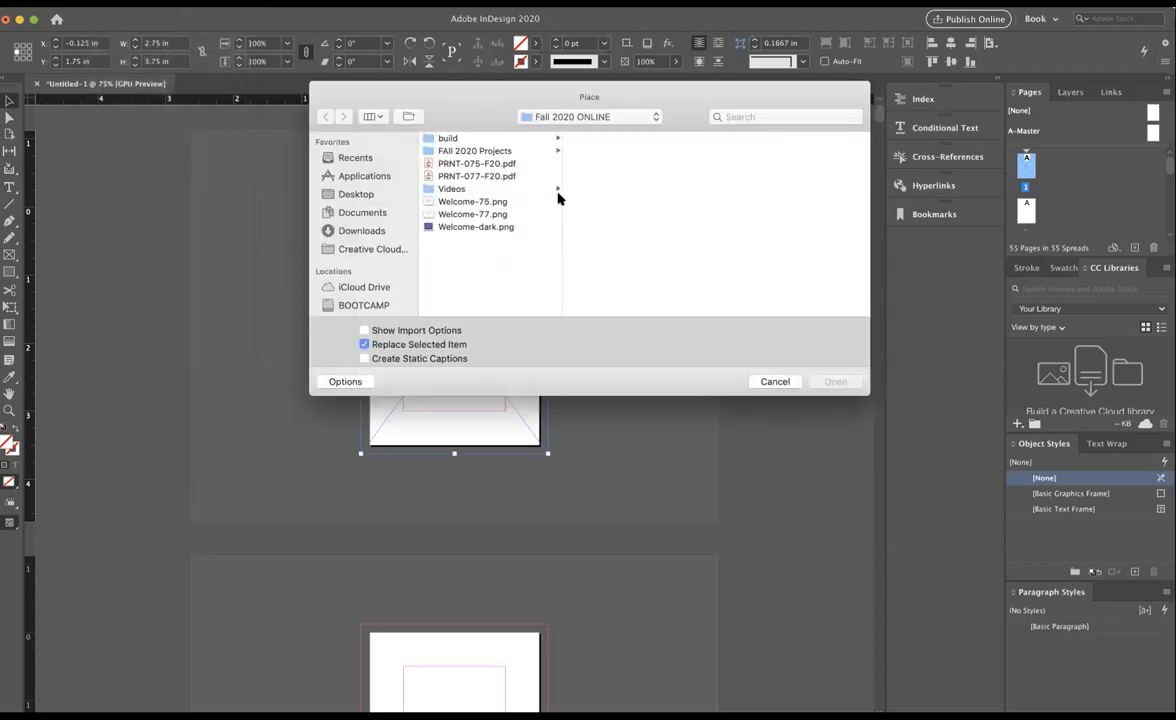
{"action": "left_click", "coordinate": [589, 117]}
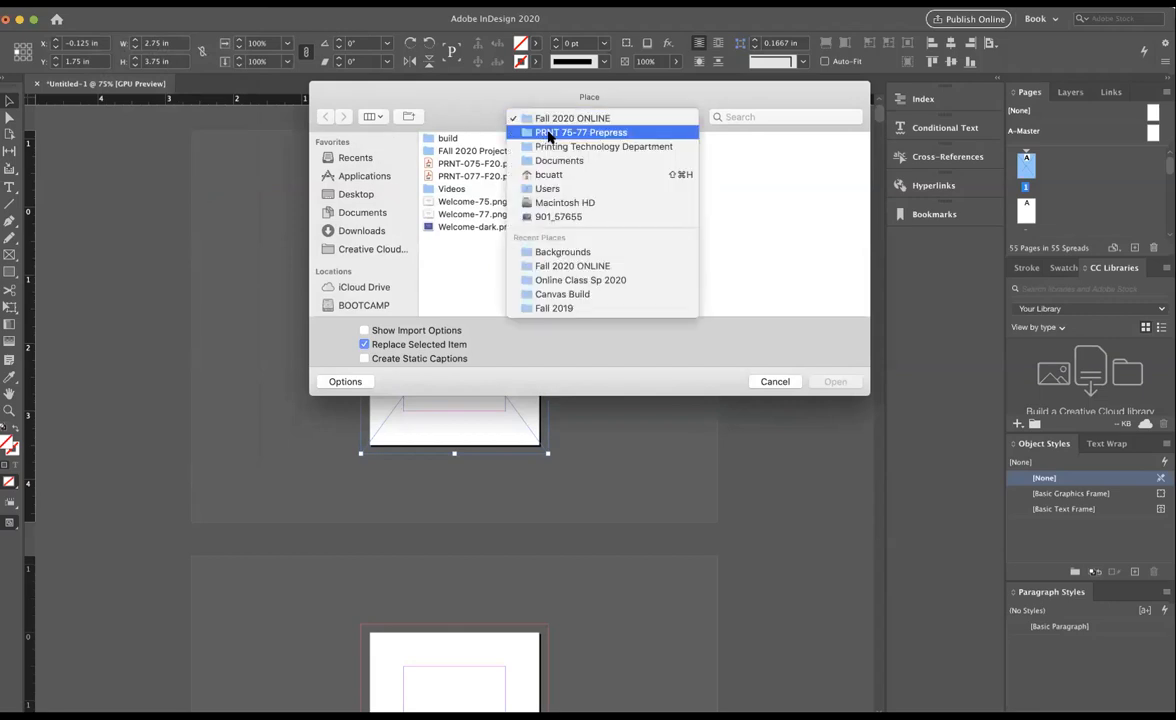
{"action": "left_click", "coordinate": [448, 137]}
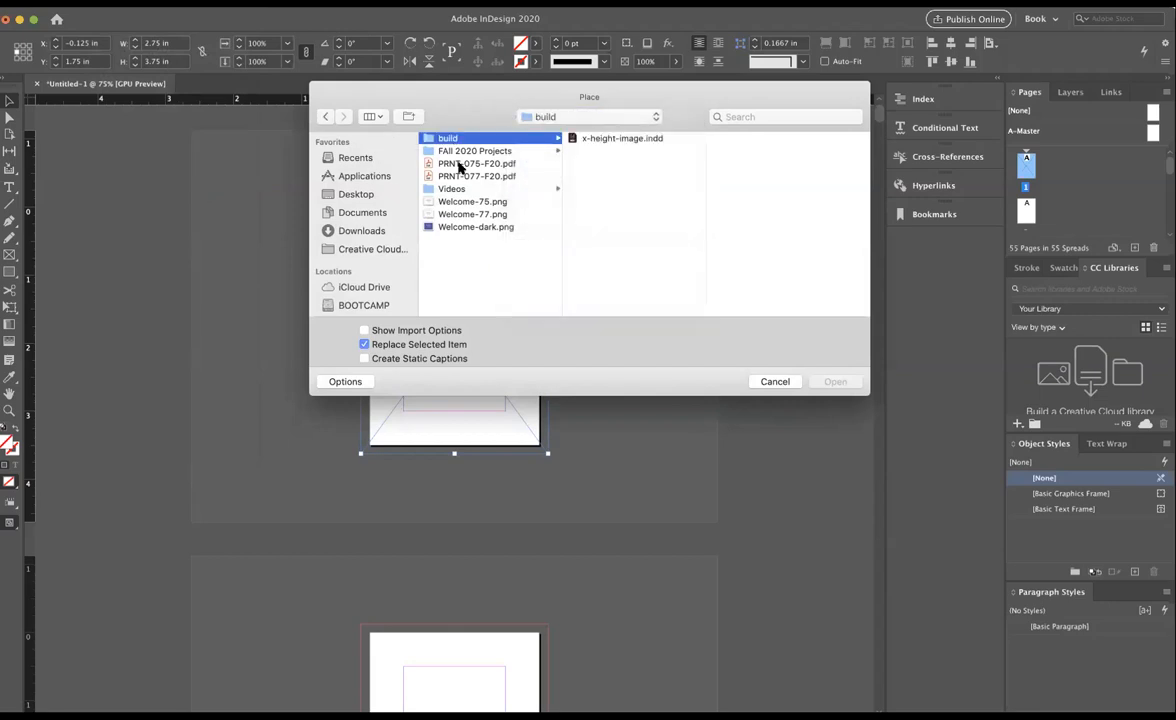
{"action": "left_click", "coordinate": [475, 150]}
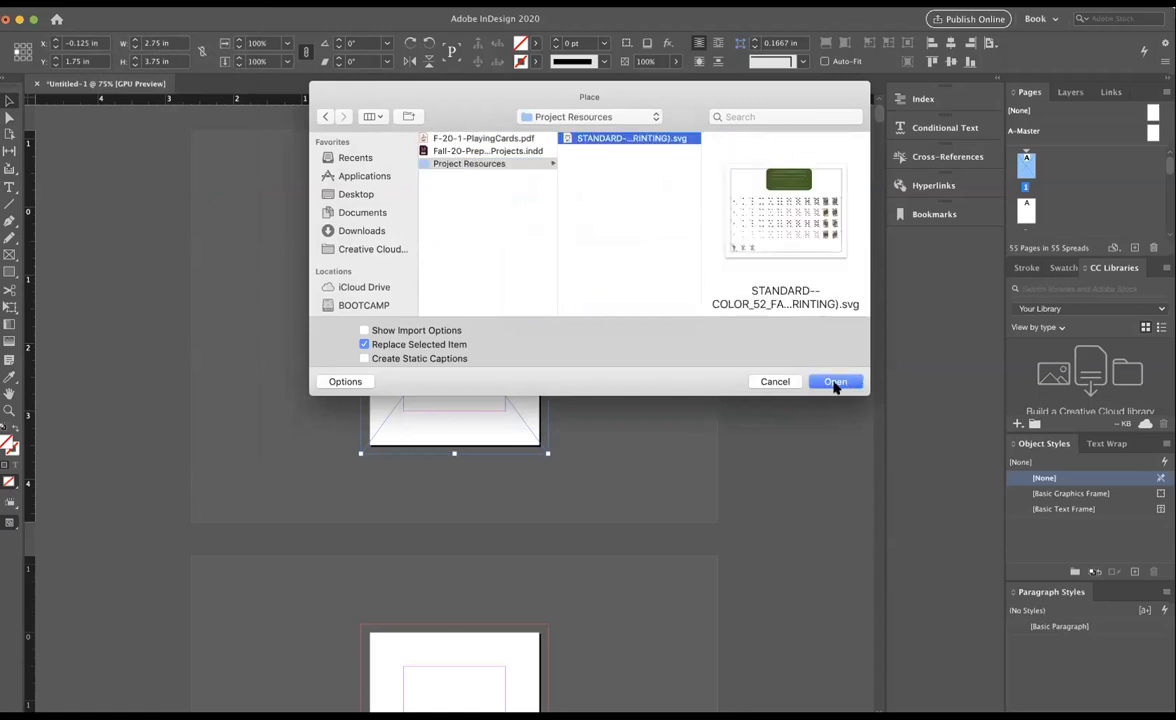
{"action": "left_click", "coordinate": [835, 381]}
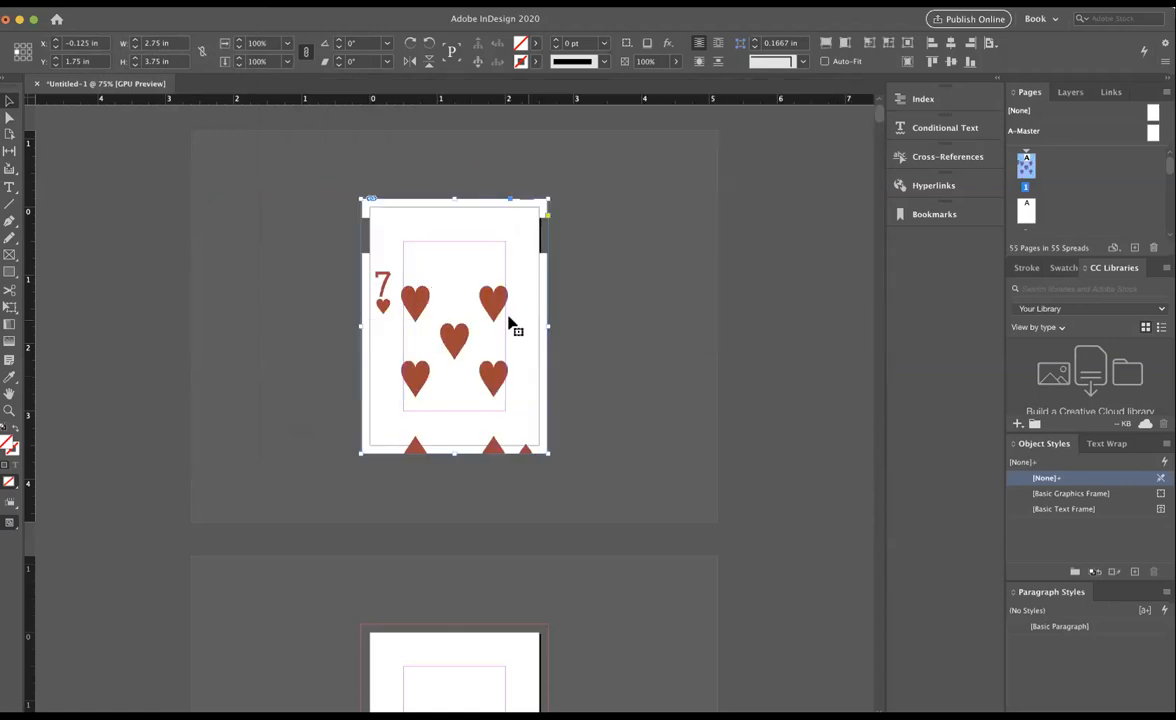
{"action": "mouse_move", "coordinate": [688, 356]}
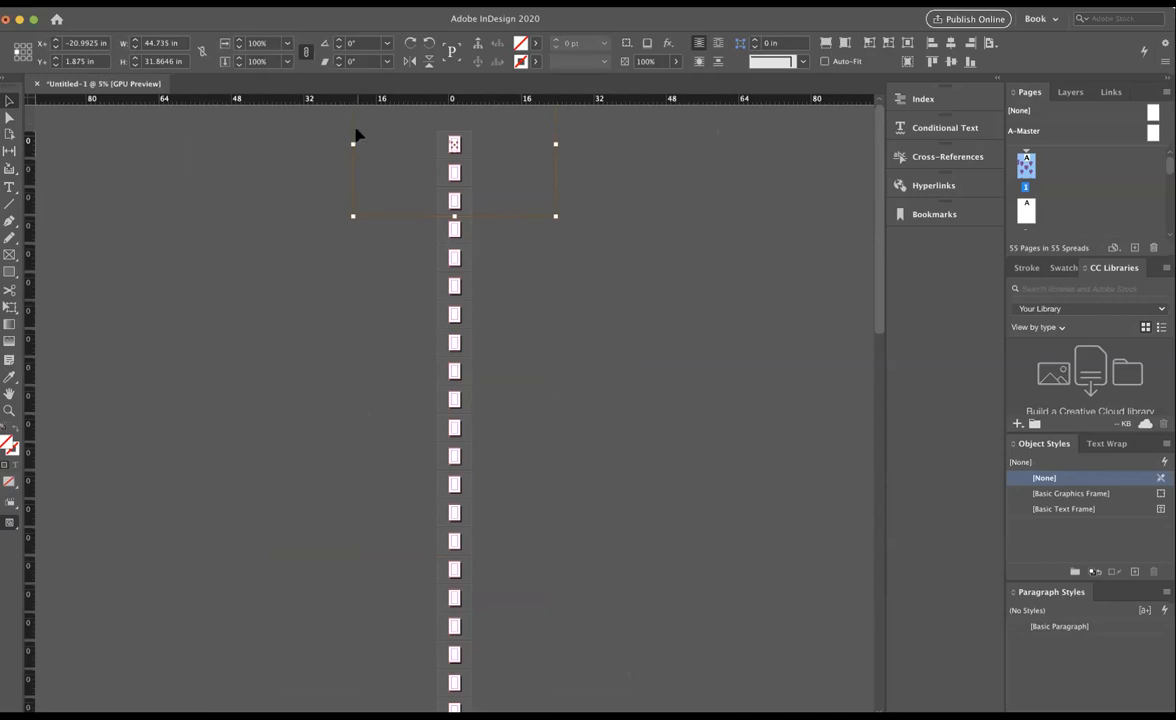
{"action": "mouse_move", "coordinate": [568, 193]}
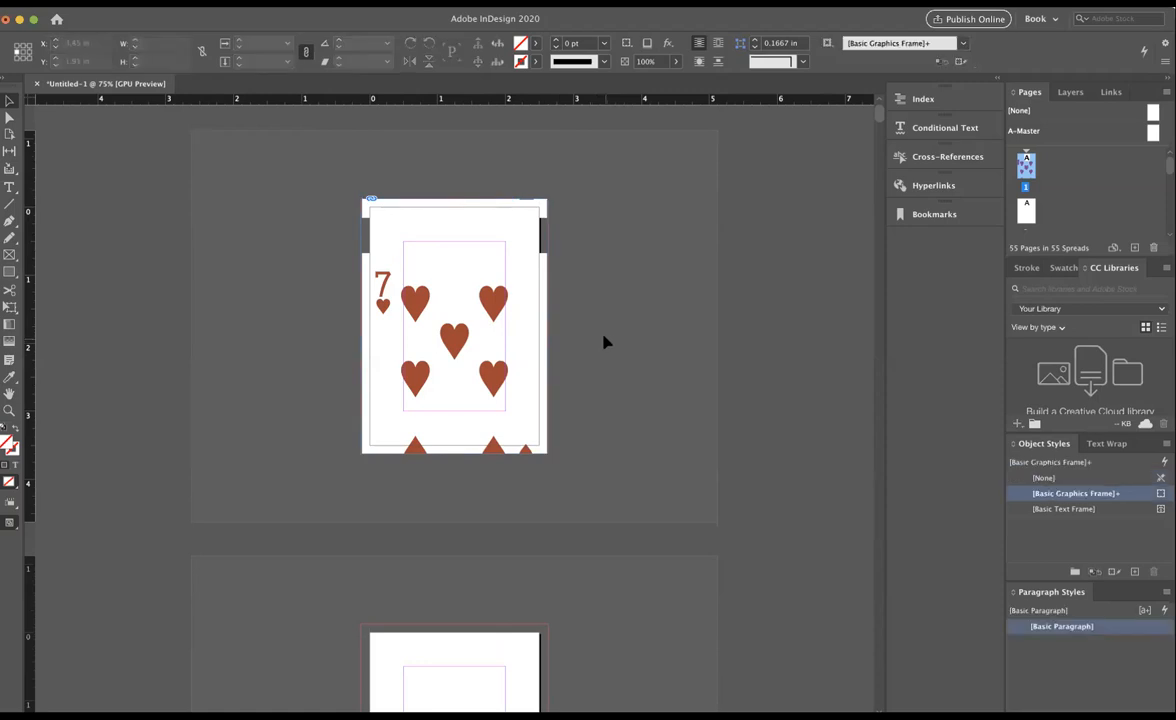
{"action": "left_click", "coordinate": [453, 325]}
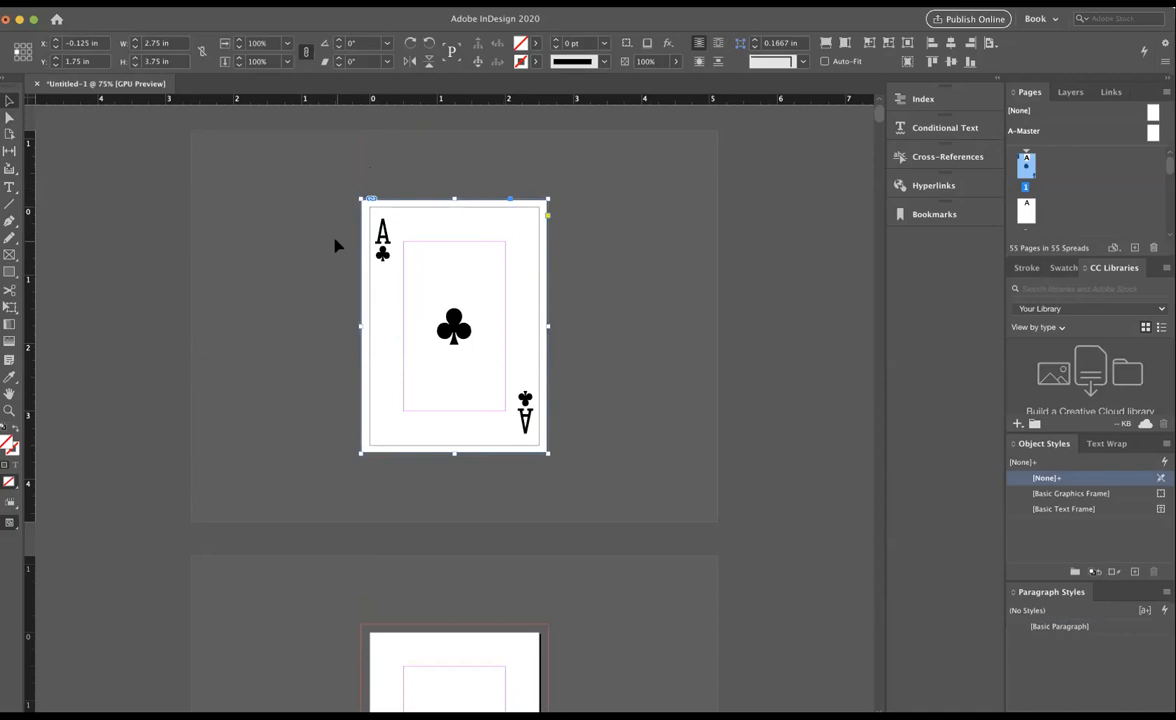
{"action": "mouse_move", "coordinate": [548, 323]}
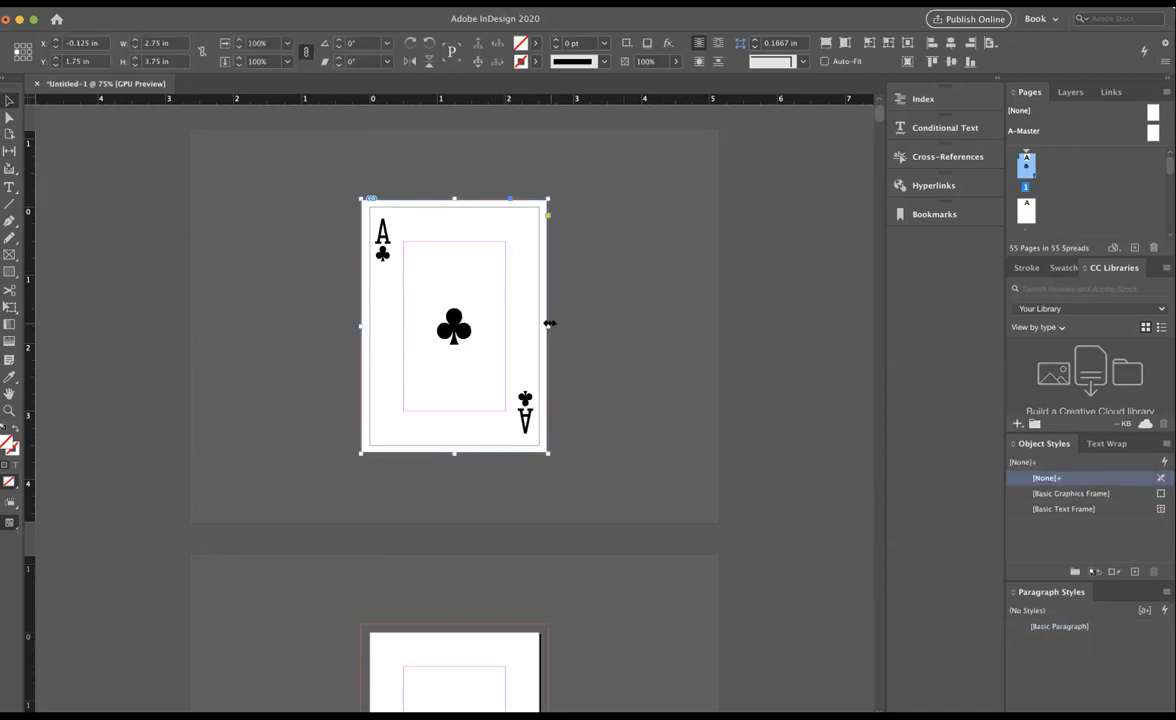
Drag the frame edge inward so only the Ace of clubs shows
{"action": "left_click_drag", "start_coordinate": [548, 324], "coordinate": [452, 337]}
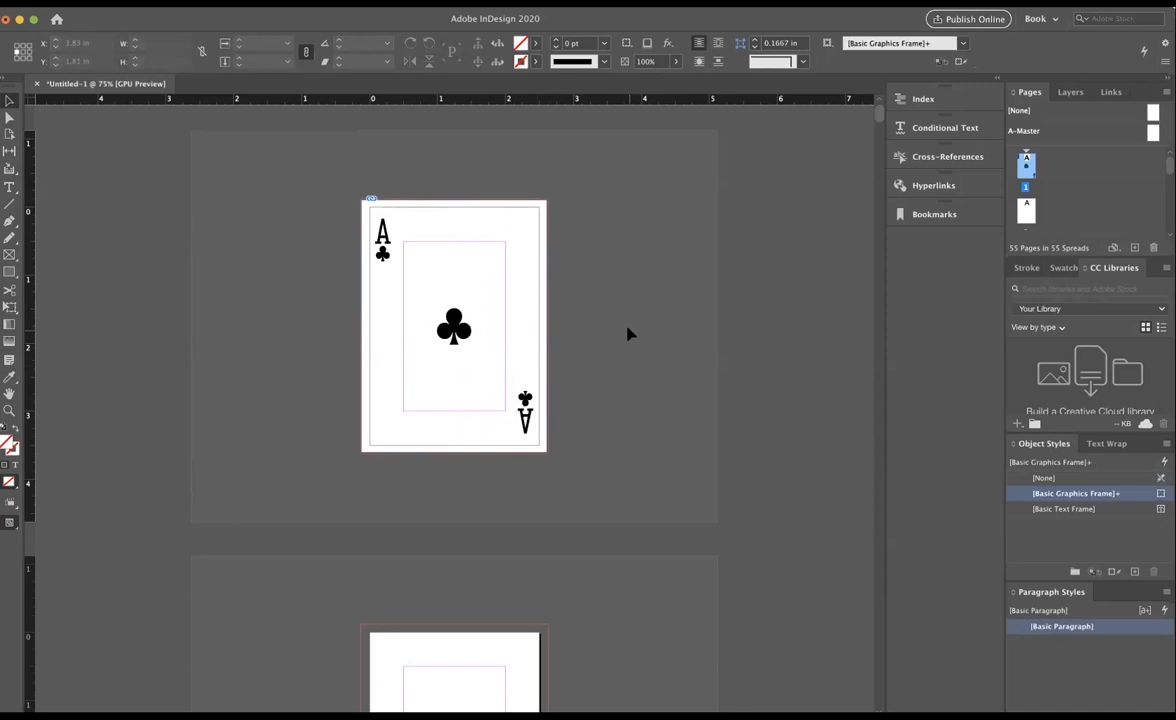
Copy the Ace of clubs frame and paste it in place on page 2
{"action": "left_click", "coordinate": [454, 327]}
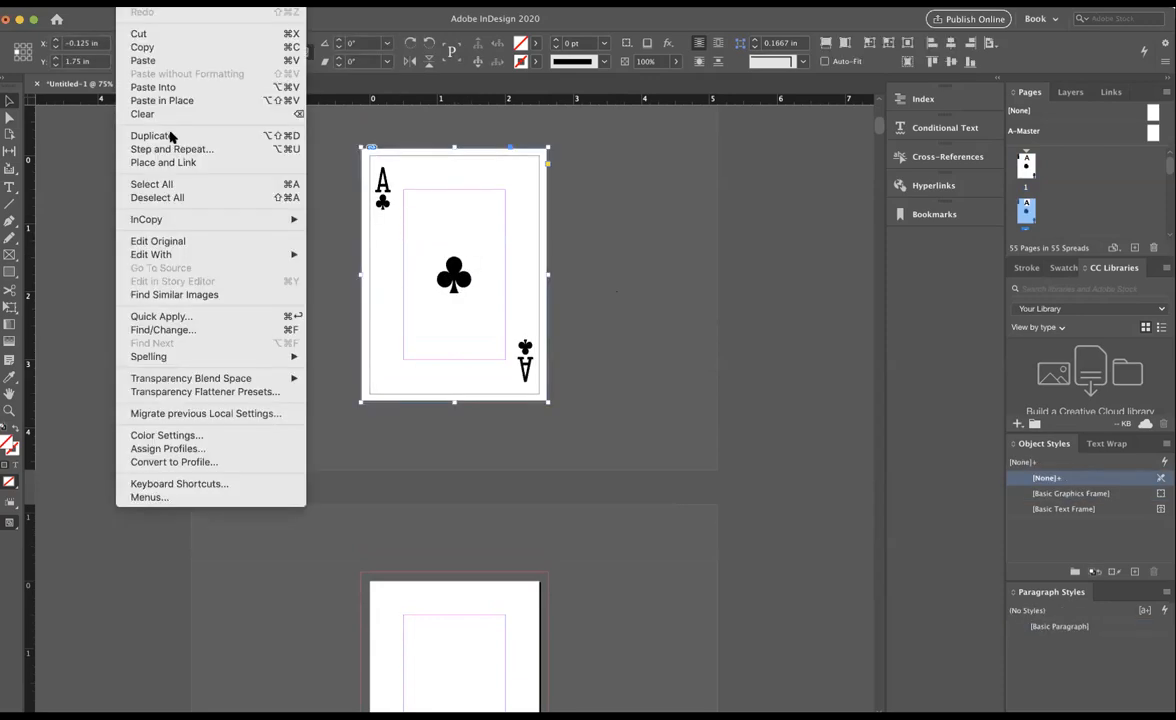
{"action": "mouse_move", "coordinate": [240, 135]}
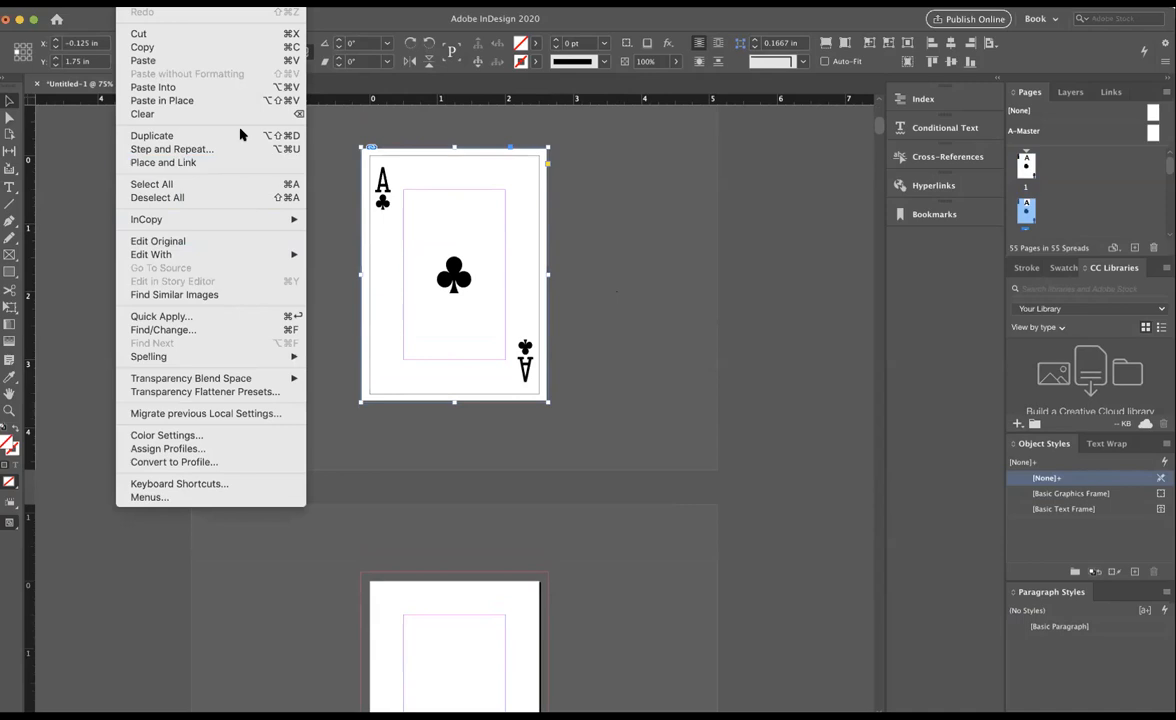
{"action": "mouse_move", "coordinate": [162, 100]}
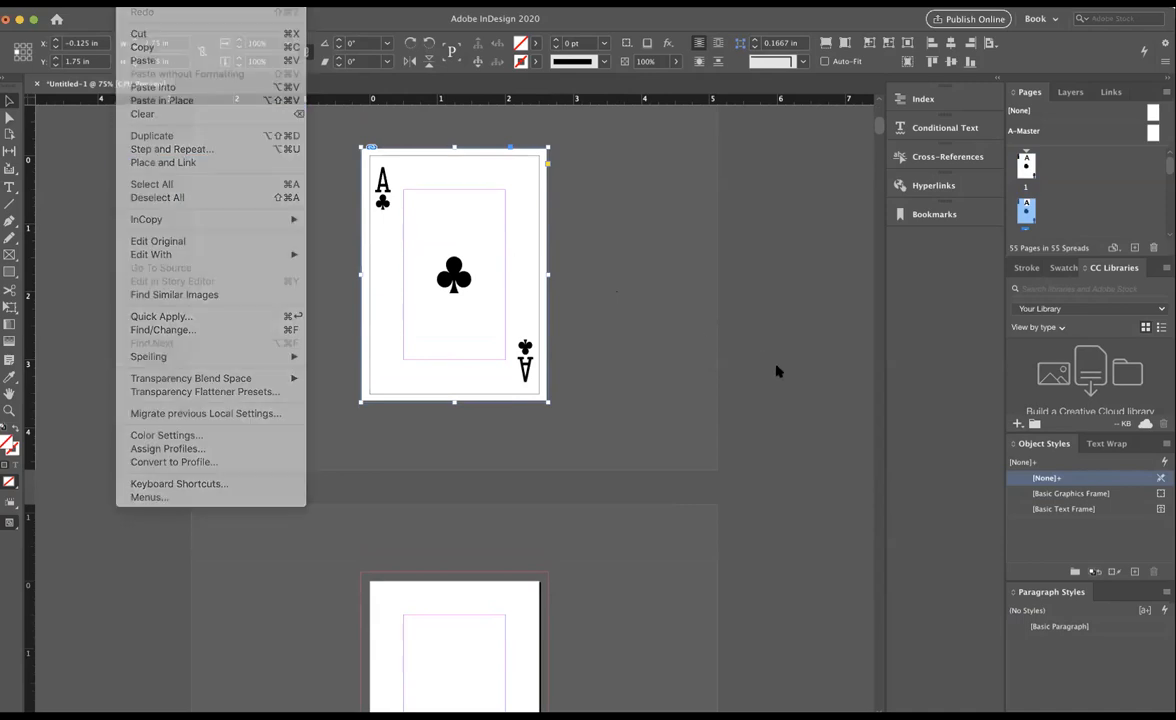
{"action": "left_click", "coordinate": [445, 252]}
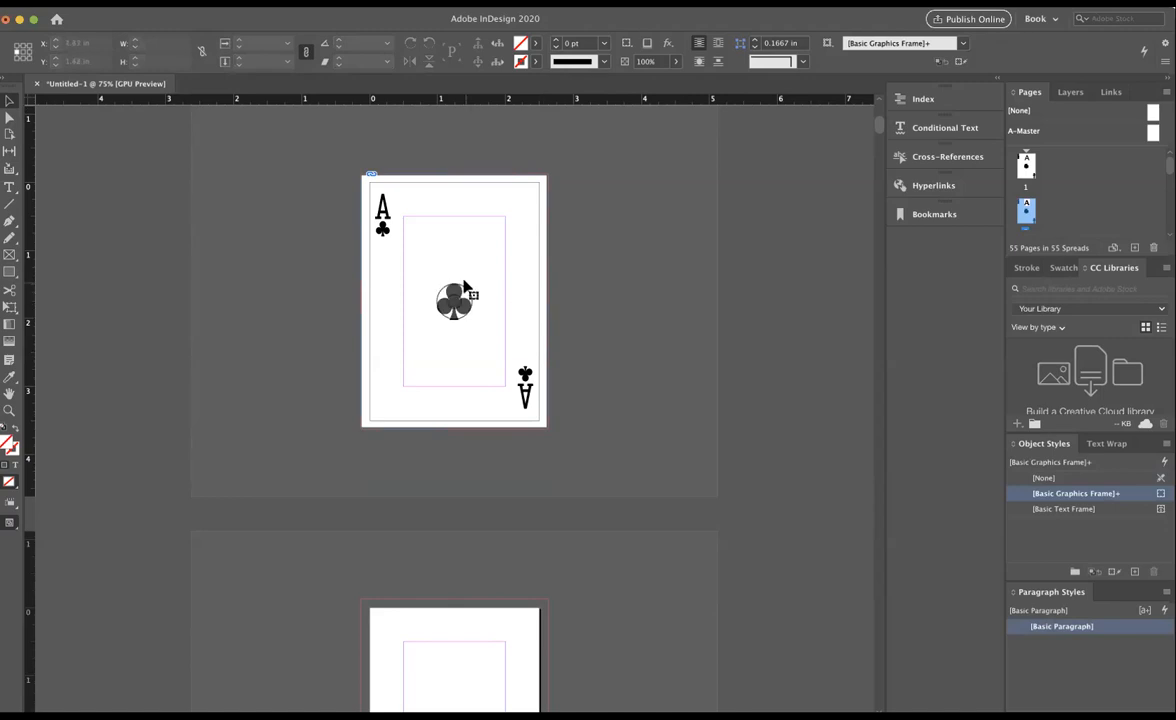
{"action": "left_click", "coordinate": [453, 300]}
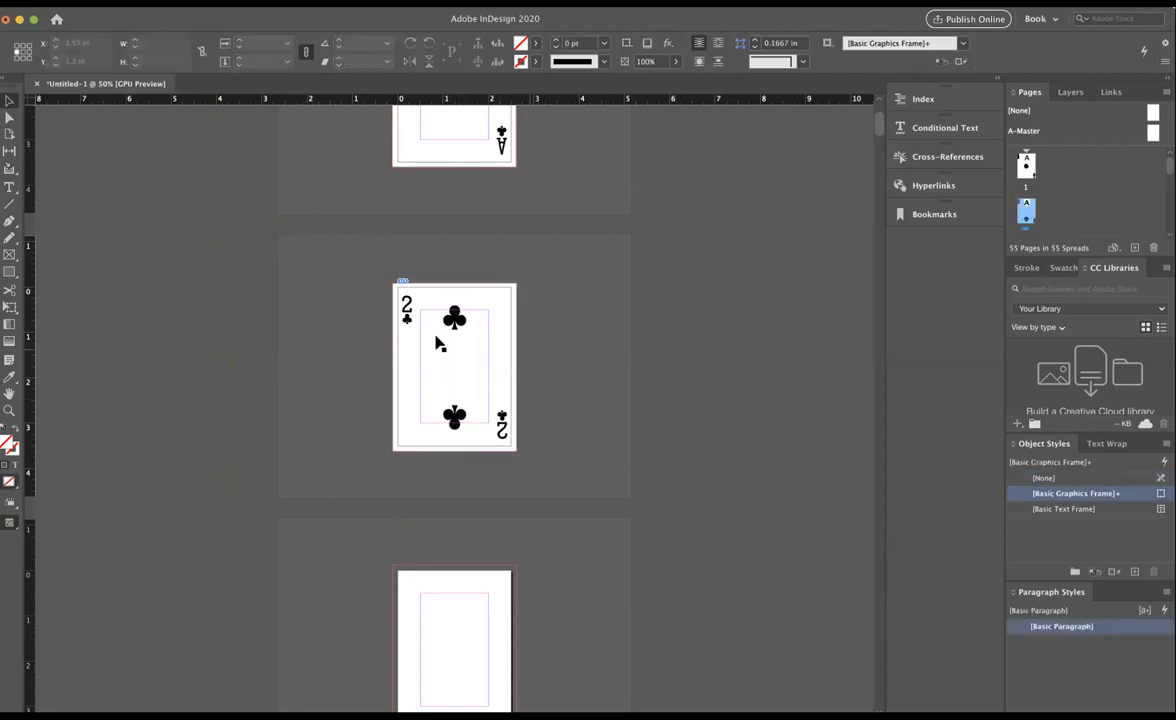
{"action": "left_click", "coordinate": [454, 367]}
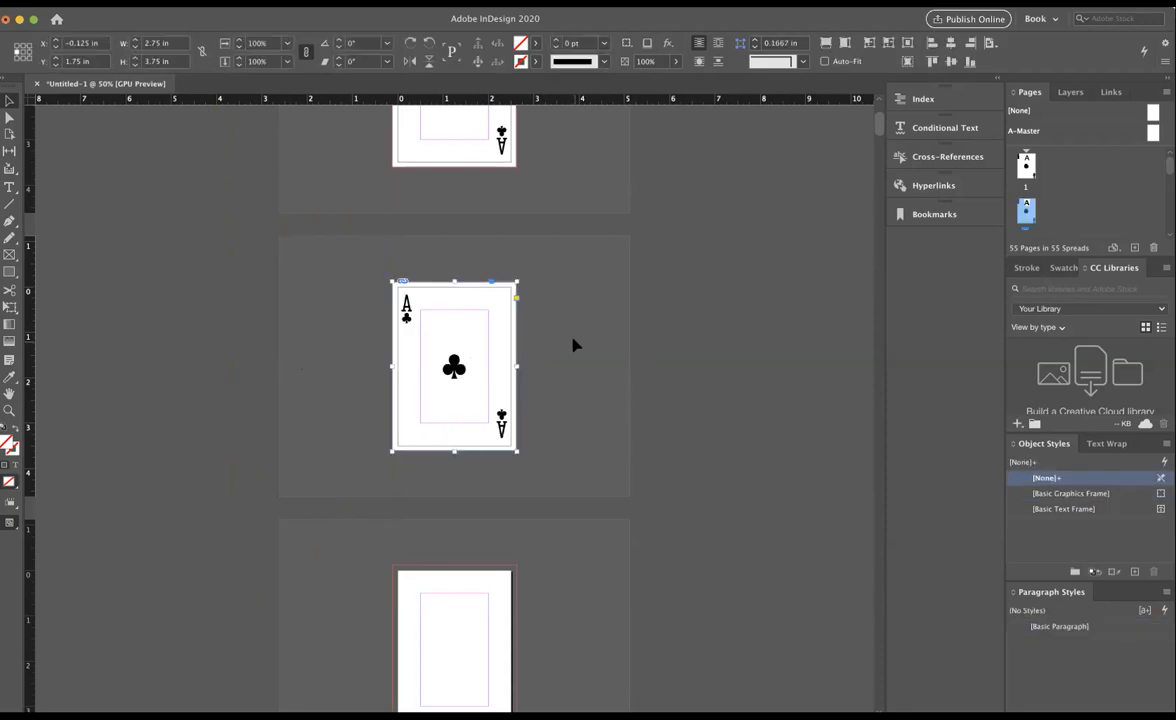
Select the card sheet inside page 2's frame and open Object > Transform > Move
{"action": "left_click", "coordinate": [453, 367]}
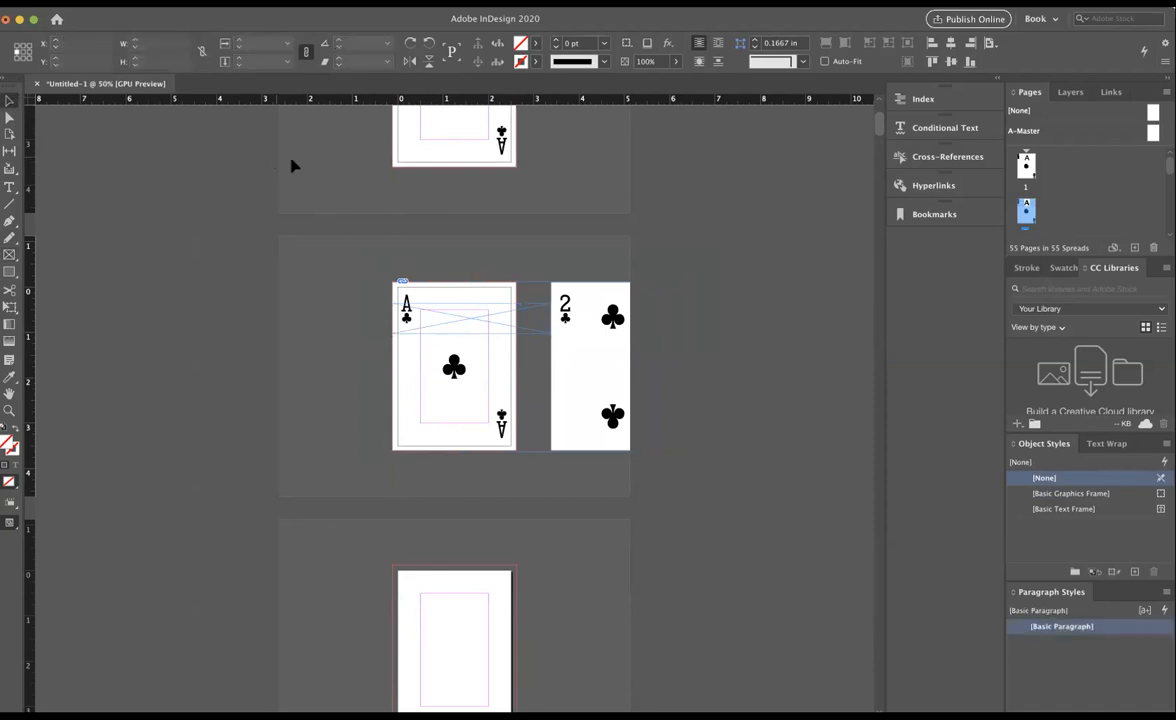
{"action": "left_click", "coordinate": [454, 370]}
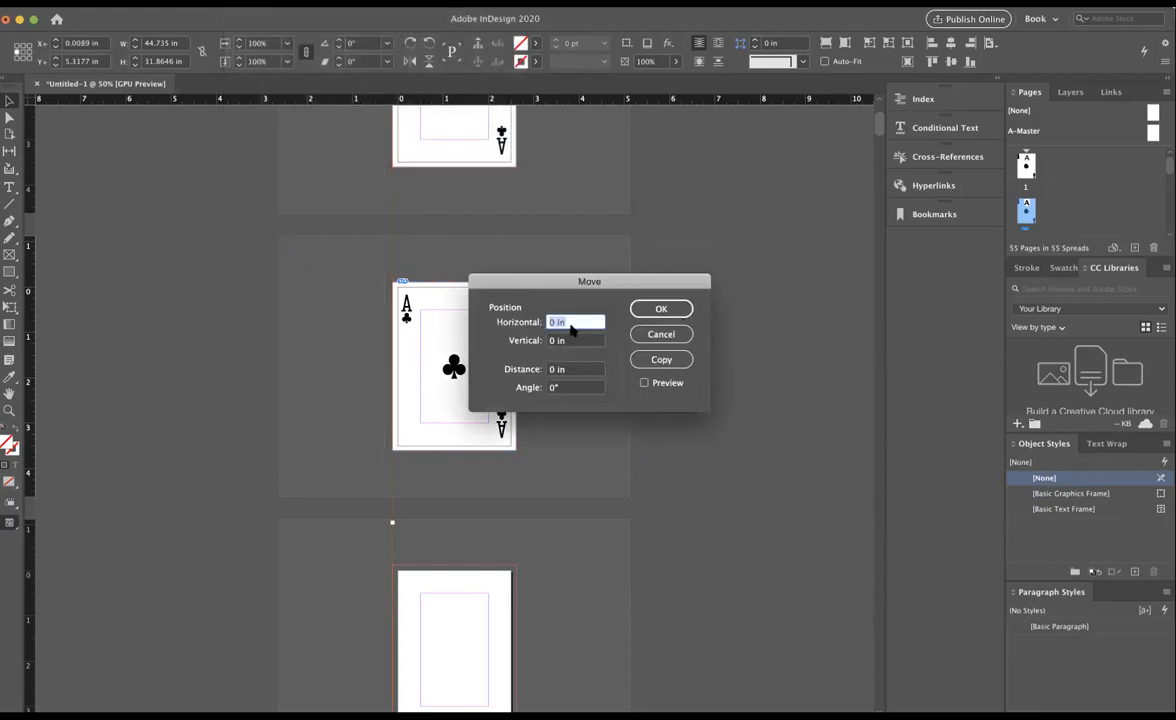
Enter a -3.5 in horizontal move with Preview on
{"action": "type", "text": "3.5"}
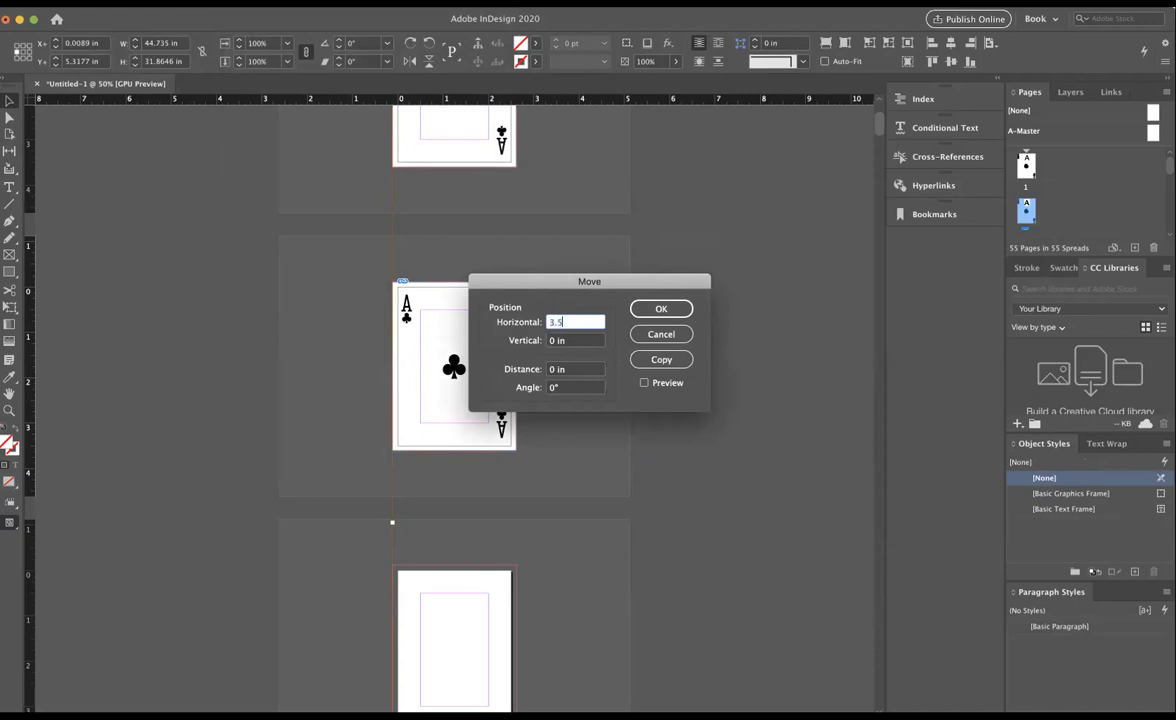
{"action": "left_click", "coordinate": [644, 383]}
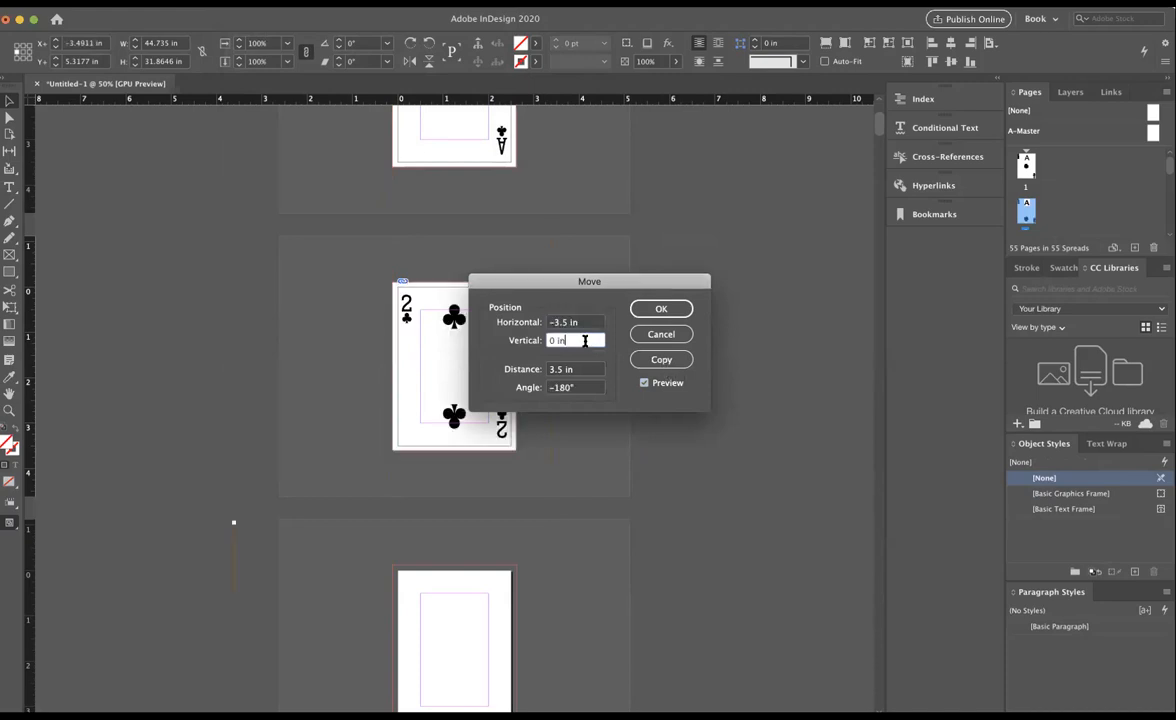
{"action": "mouse_move", "coordinate": [661, 334]}
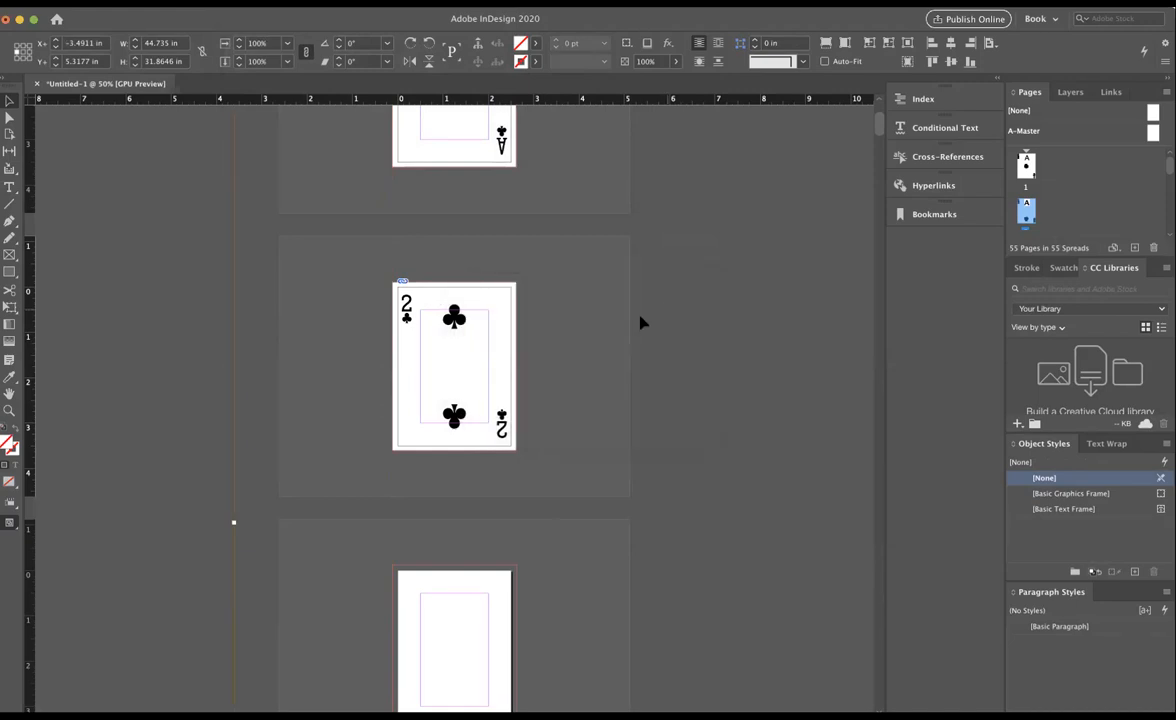
Move the card sheets on pages 3 and 4 by -3.5 in to show the 3 and 4 of clubs
{"action": "left_click", "coordinate": [453, 365]}
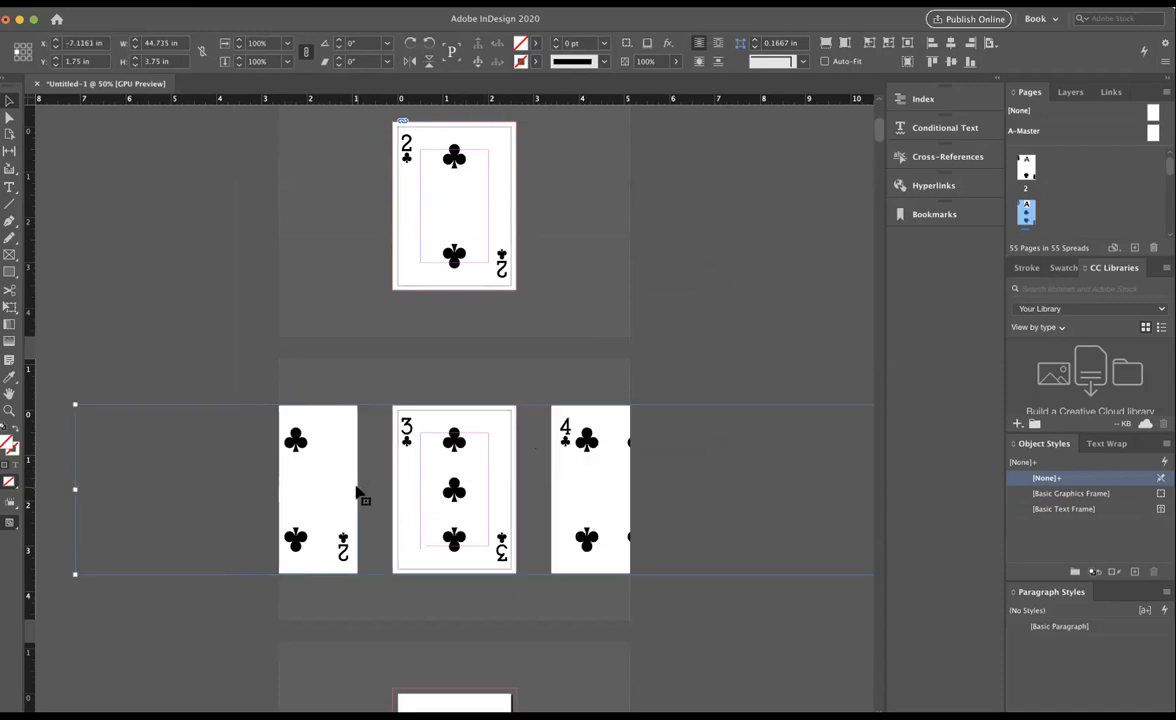
{"action": "left_click", "coordinate": [475, 490]}
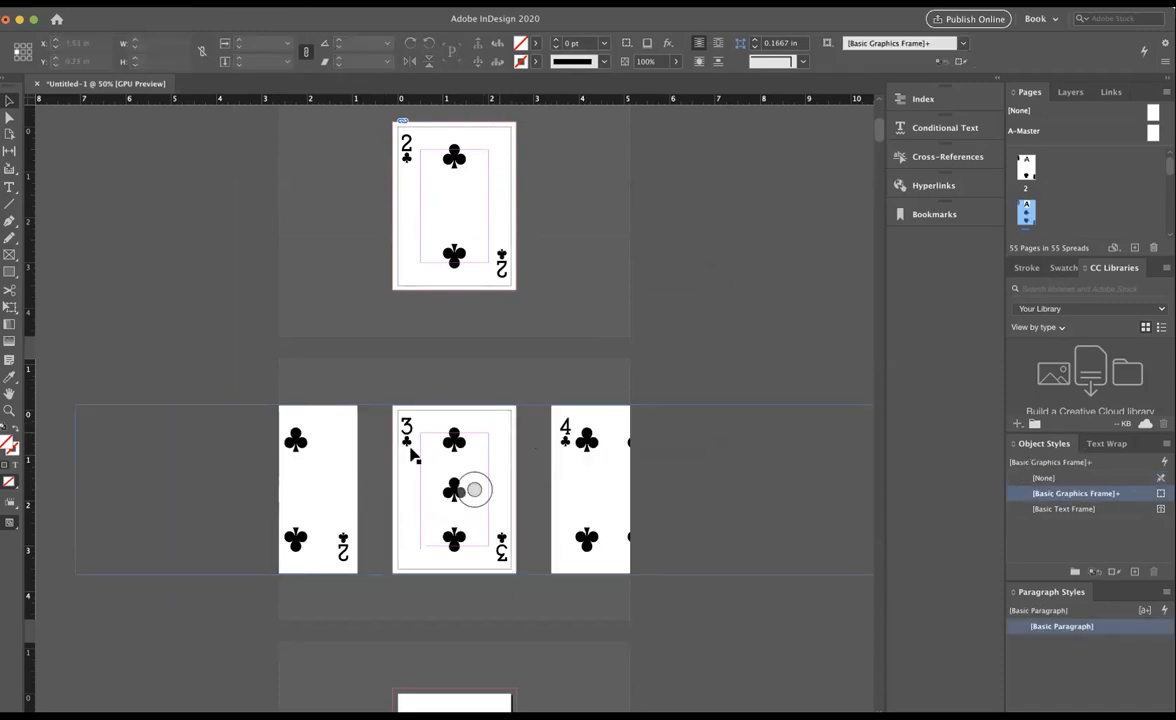
{"action": "mouse_move", "coordinate": [512, 475]}
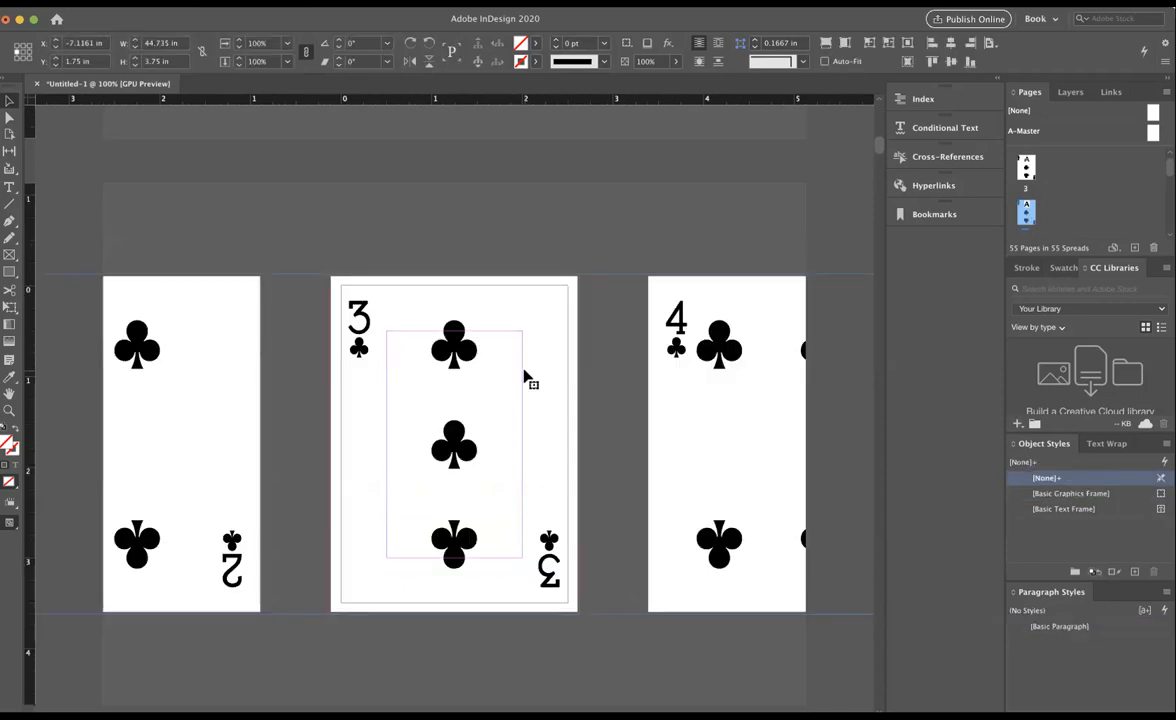
{"action": "left_click", "coordinate": [453, 447]}
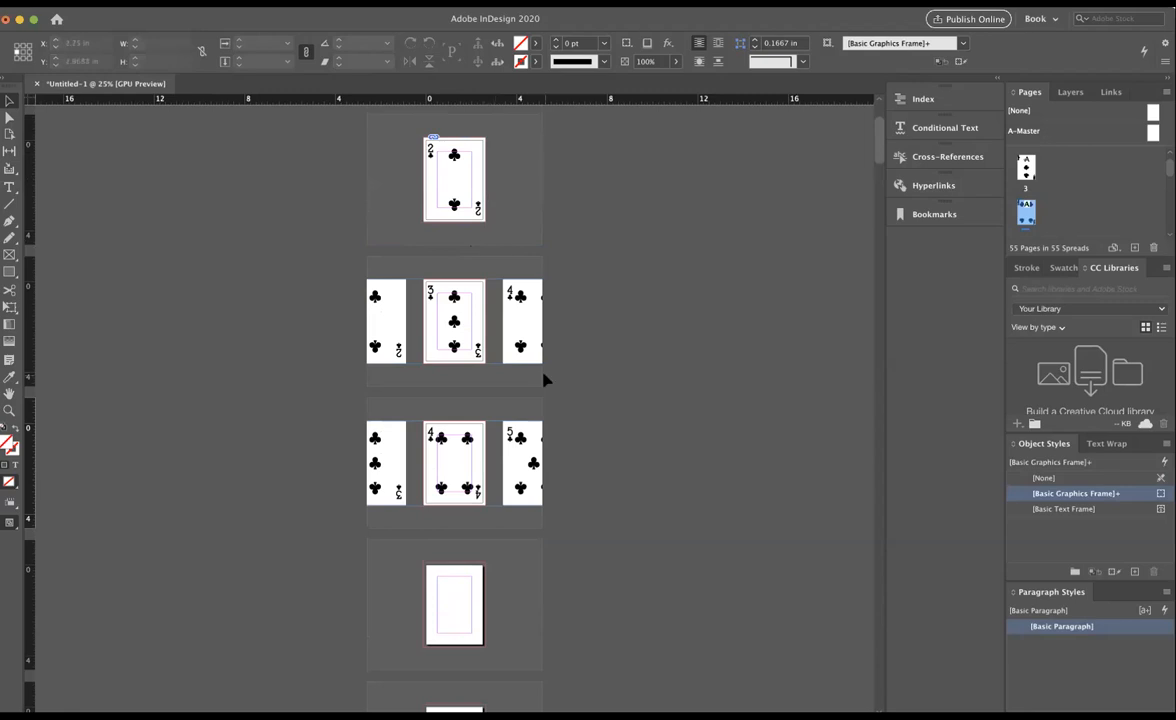
{"action": "left_click", "coordinate": [454, 605]}
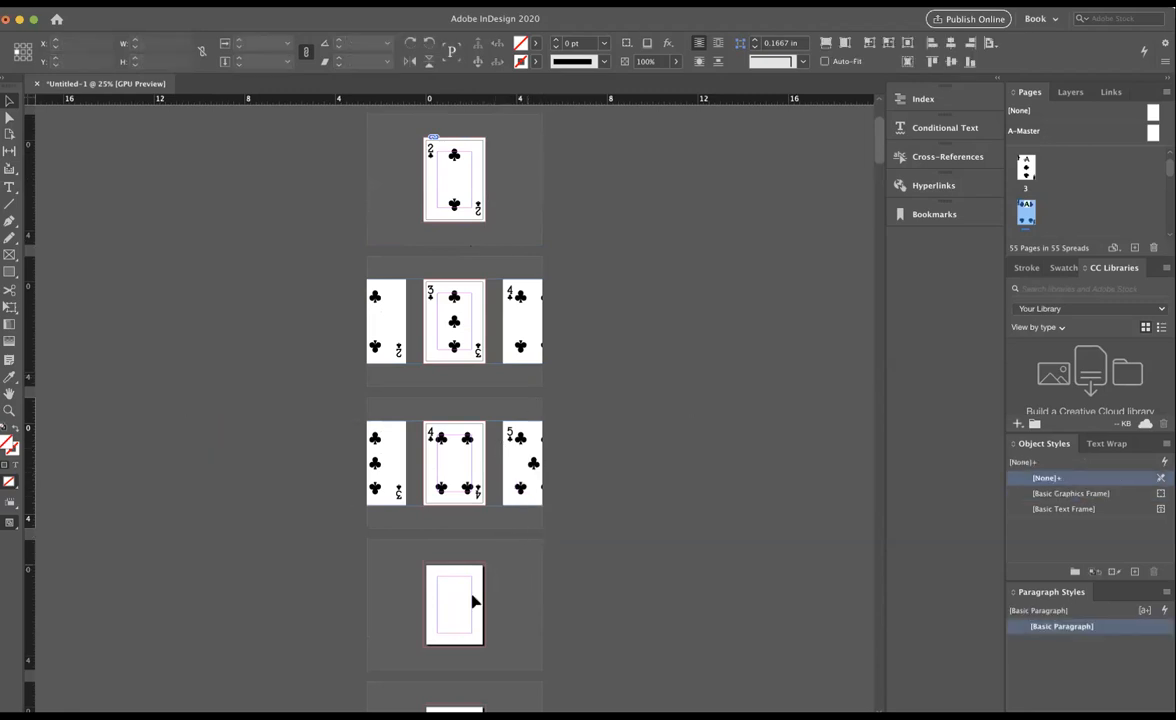
{"action": "left_click", "coordinate": [454, 604]}
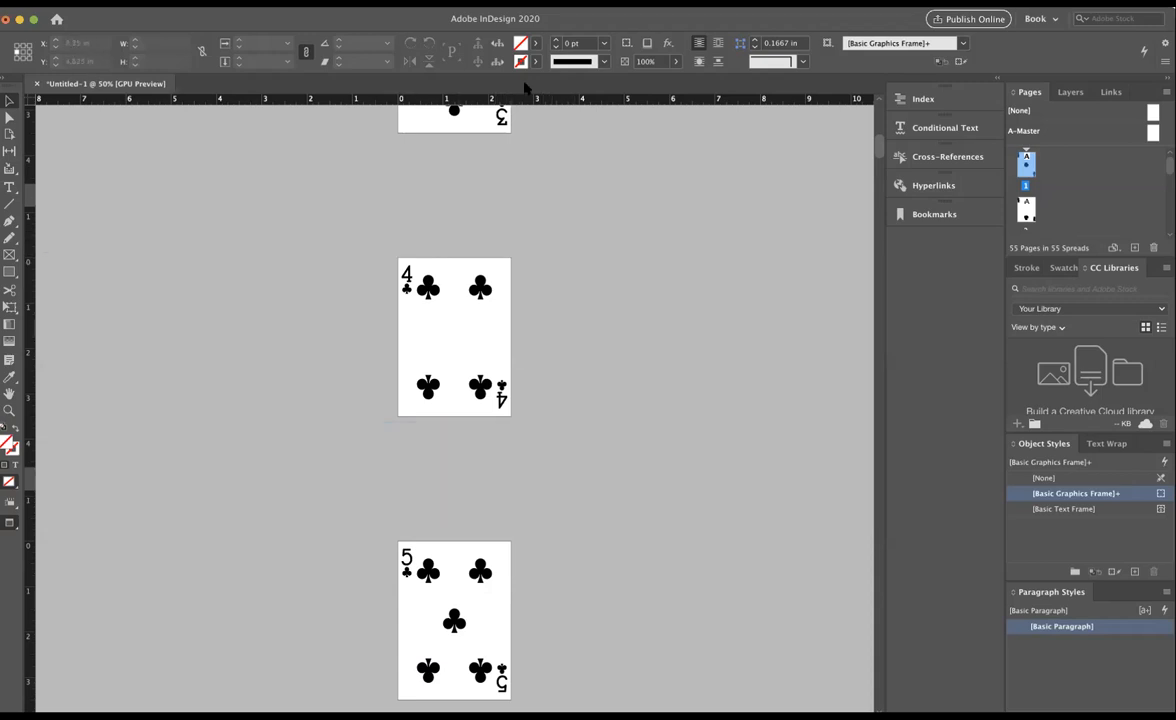
{"action": "mouse_move", "coordinate": [639, 186]}
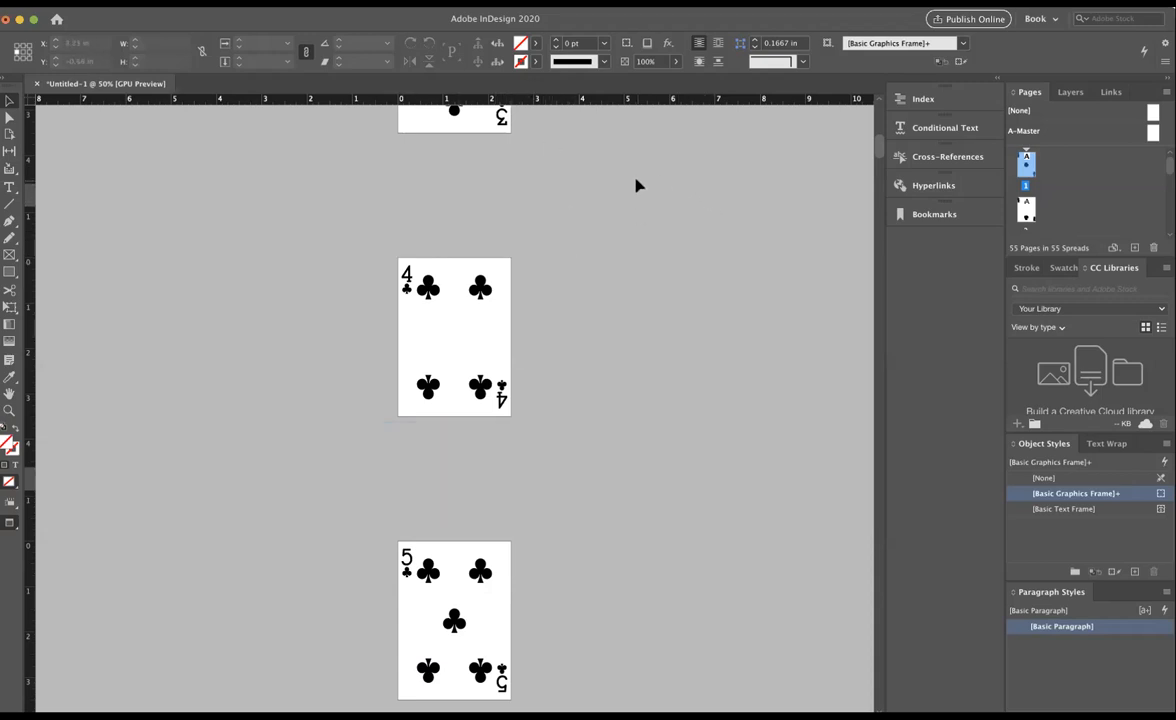